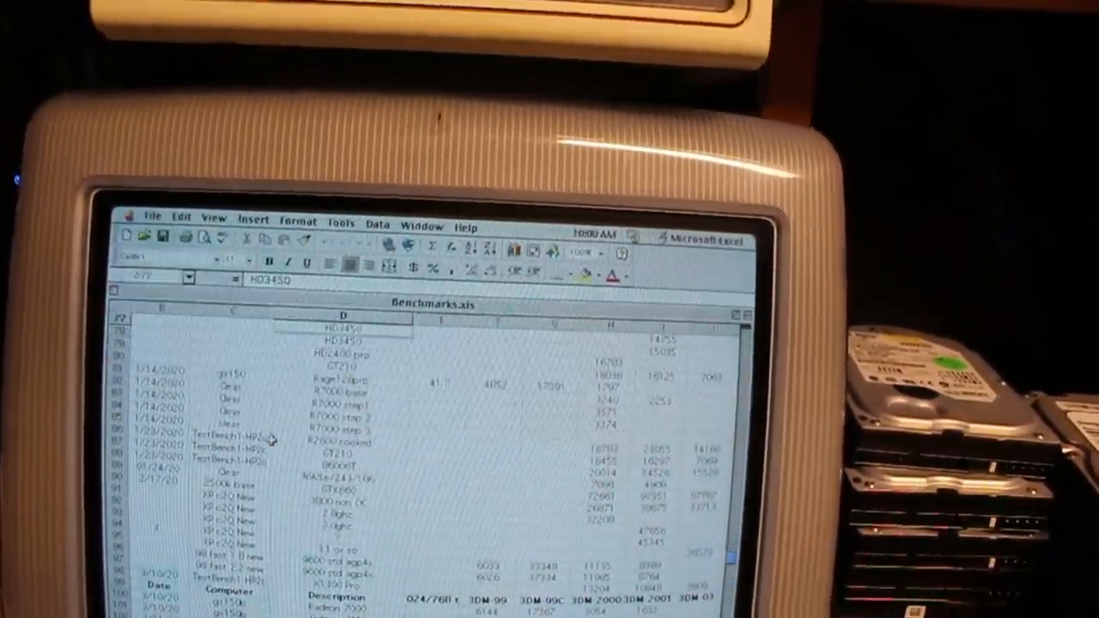
Scroll through the benchmark workbook before moving to Midtown Madness 2's Options screen.
scroll("up", 3)
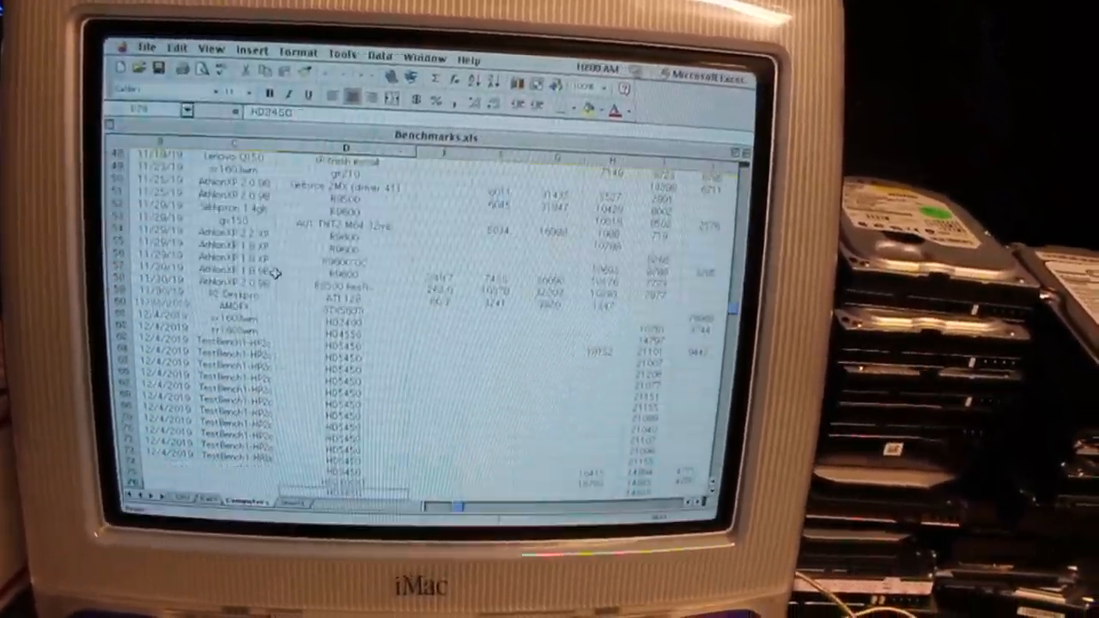
scroll("down", 3)
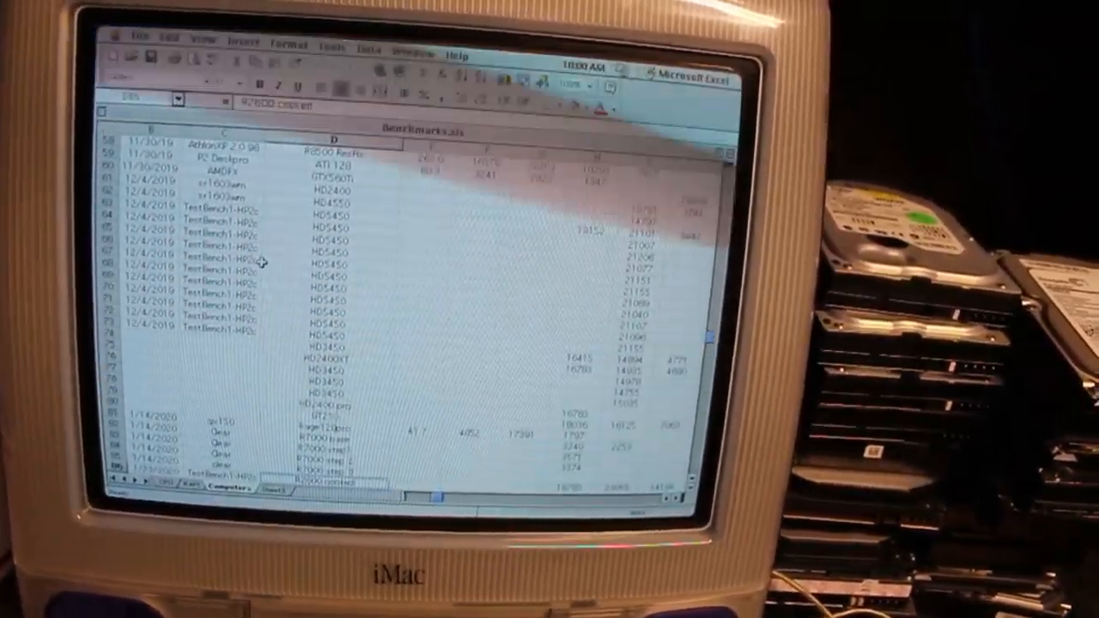
scroll("down", 3)
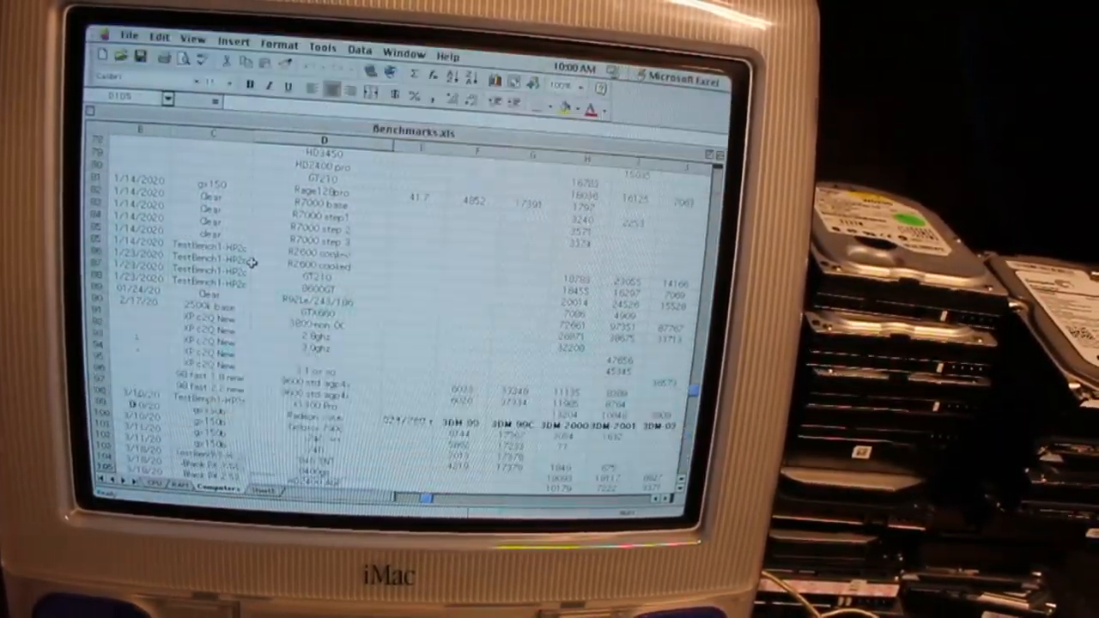
scroll("down", 3)
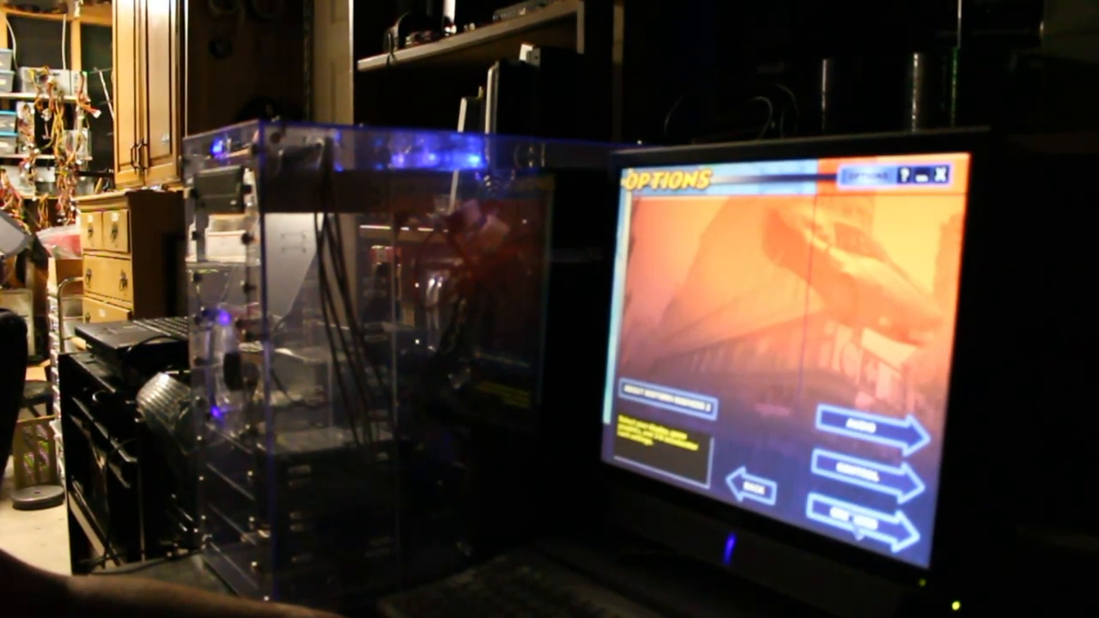
Go back to Select Vehicle keeping the Audi TT turbo with Automatic transmission.
left_click(867, 518)
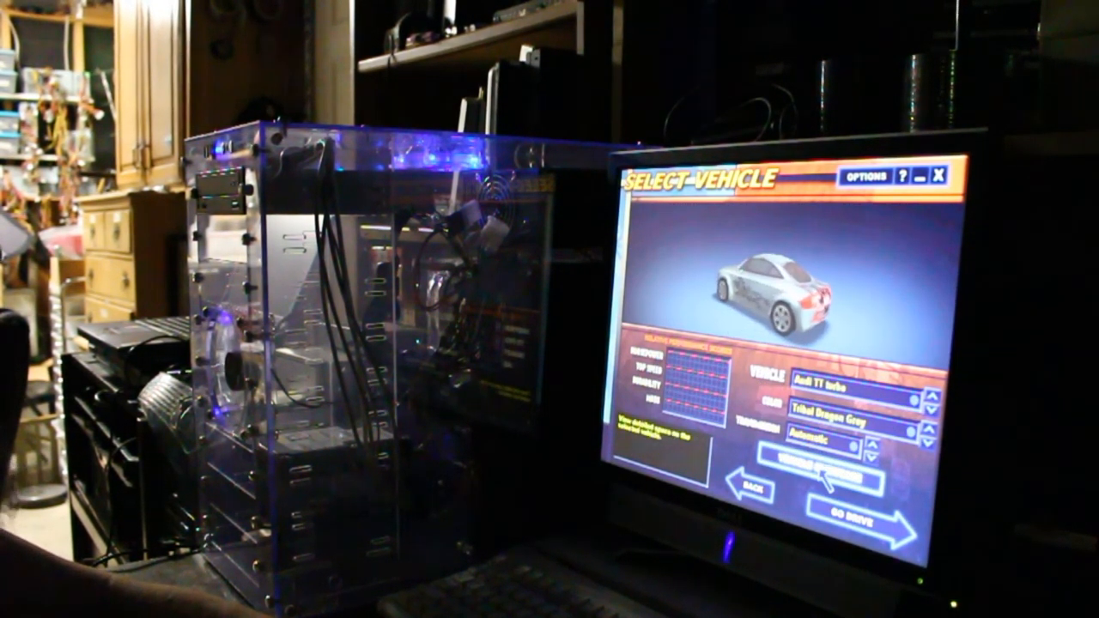
left_click(867, 511)
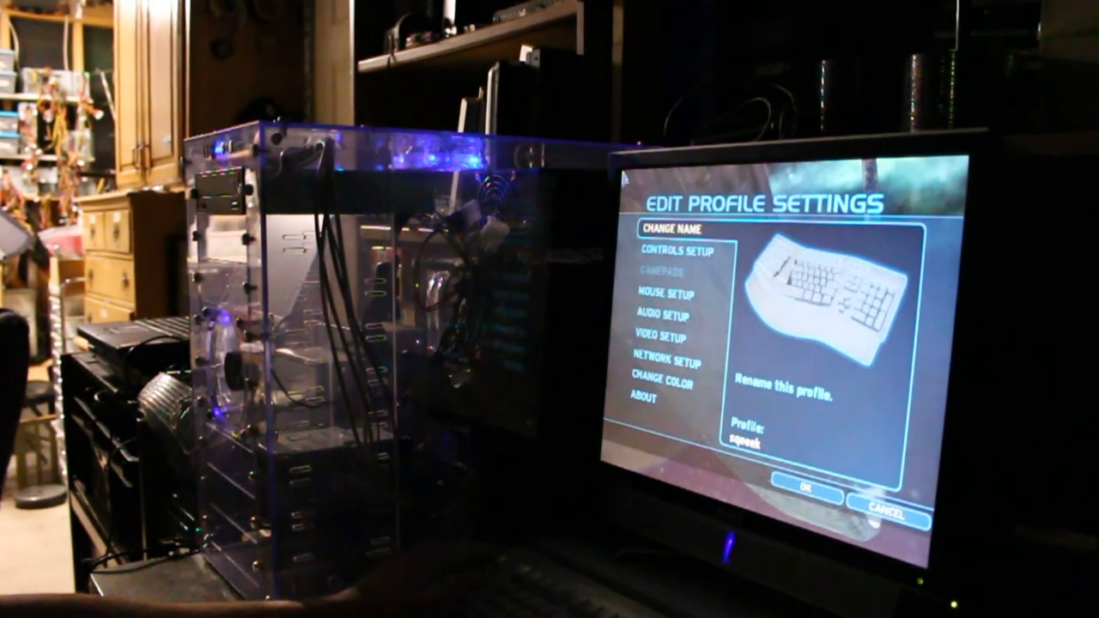
Open Halo's Video Setup and move the selection to Refresh Rate.
left_click(666, 356)
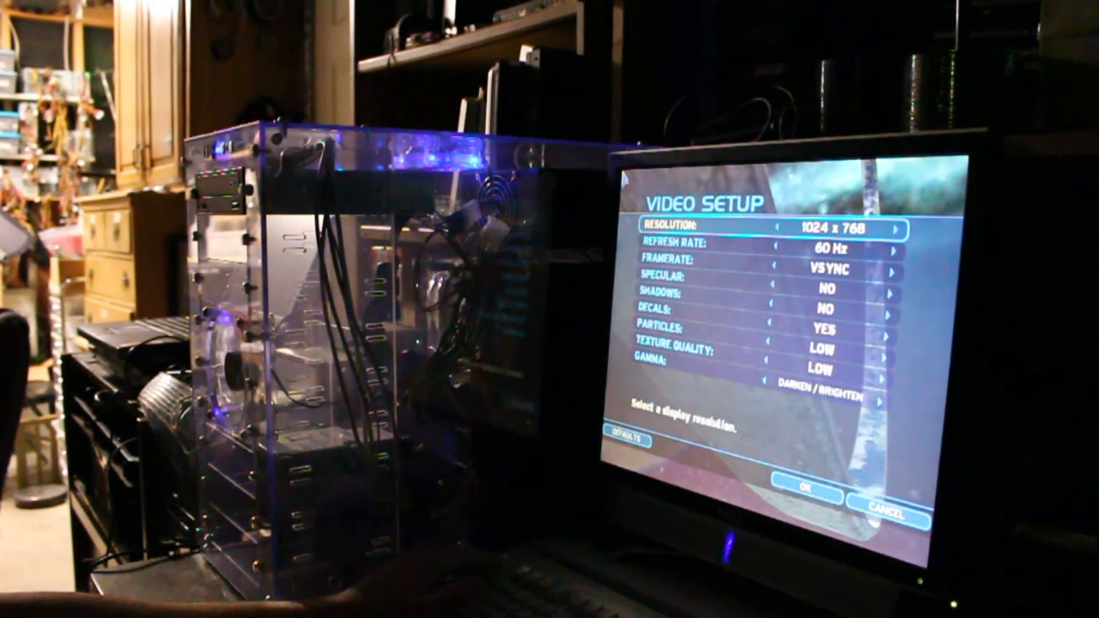
key("down")
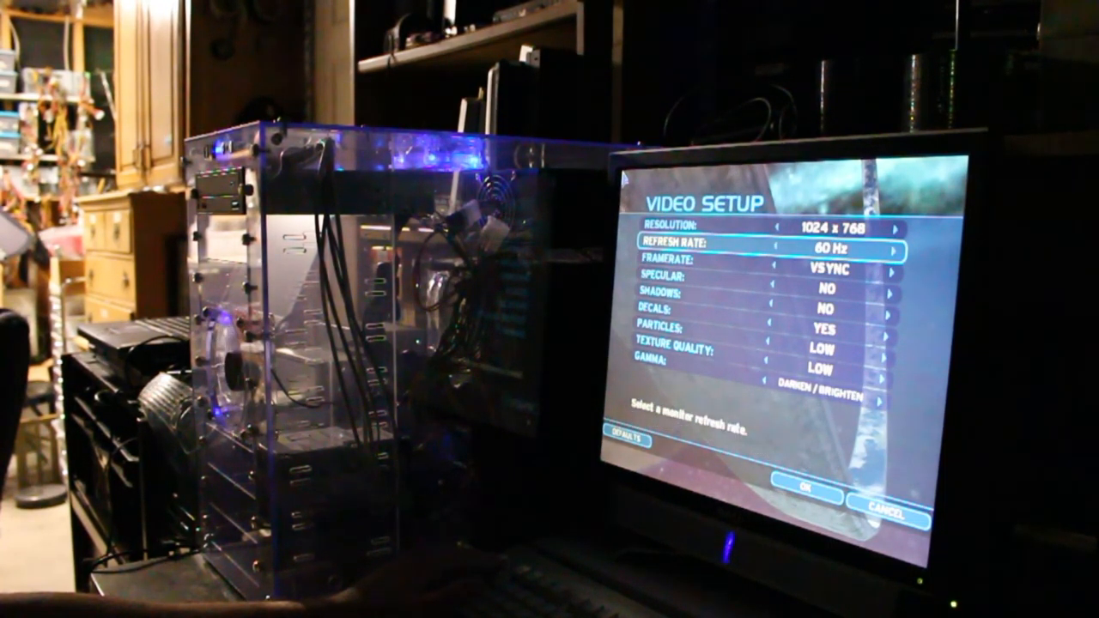